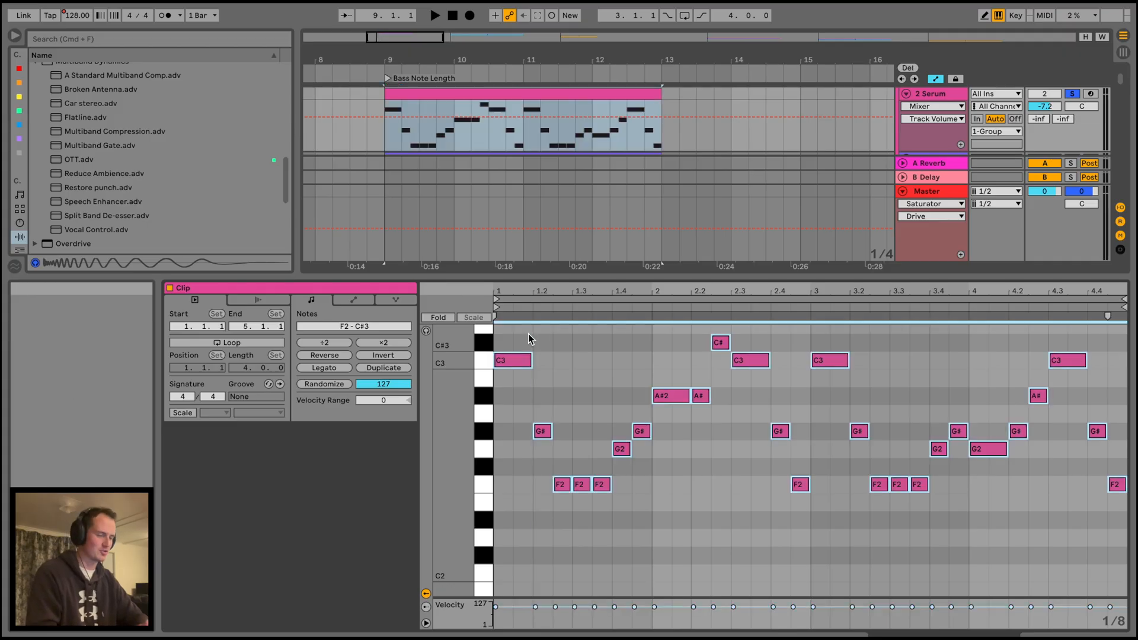
mouse_move(527, 355)
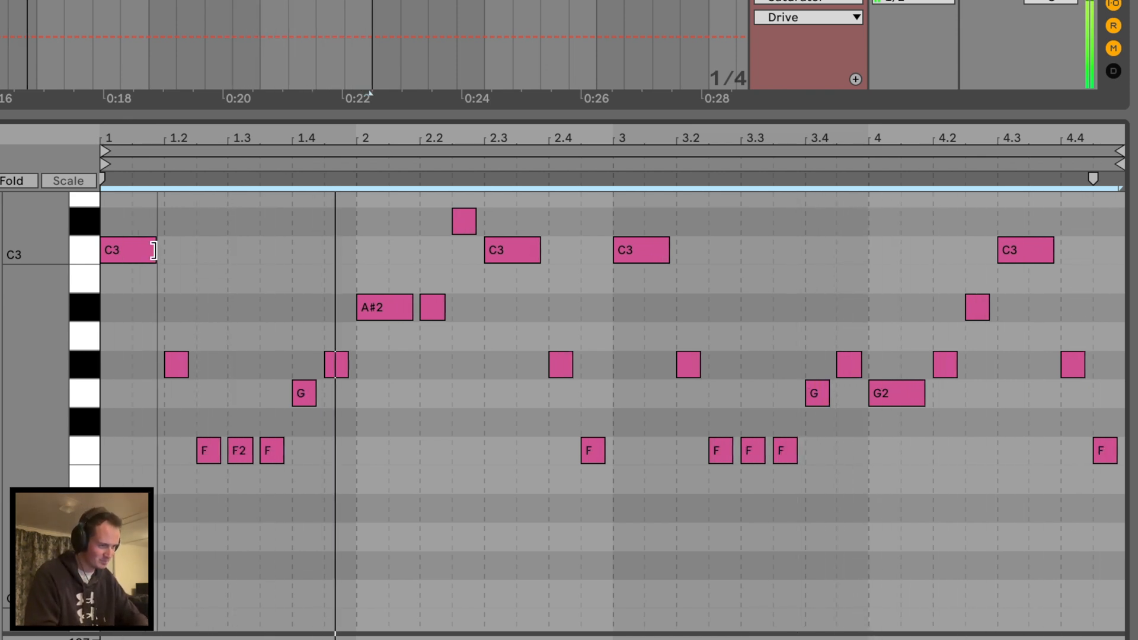
Select all bass clip notes, then show the Serum track's Bold-sidechained Compressor in Arrangement
key("ctrl+a")
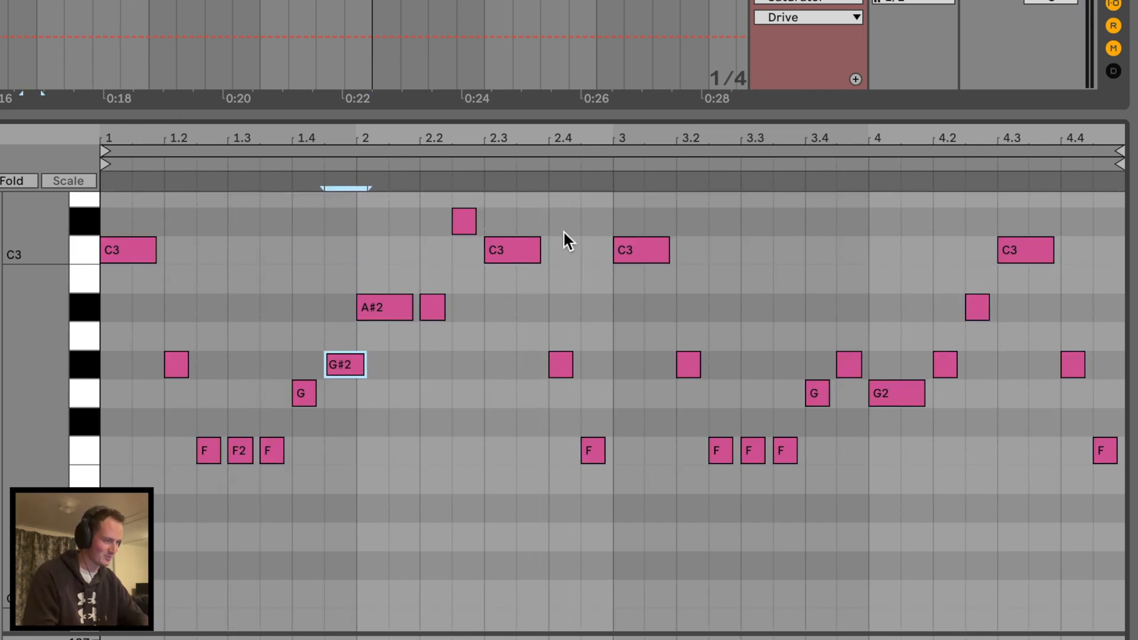
left_click(650, 250)
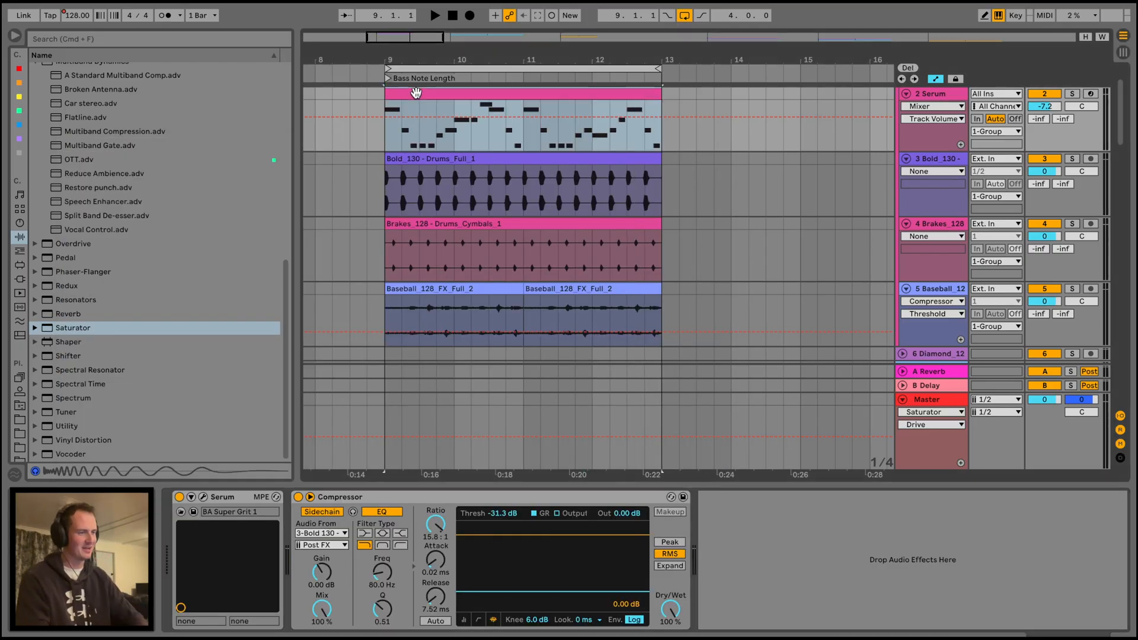
Move to the Sidechain locator at bar 17 with the Diamond bass and FX clips
left_click(434, 14)
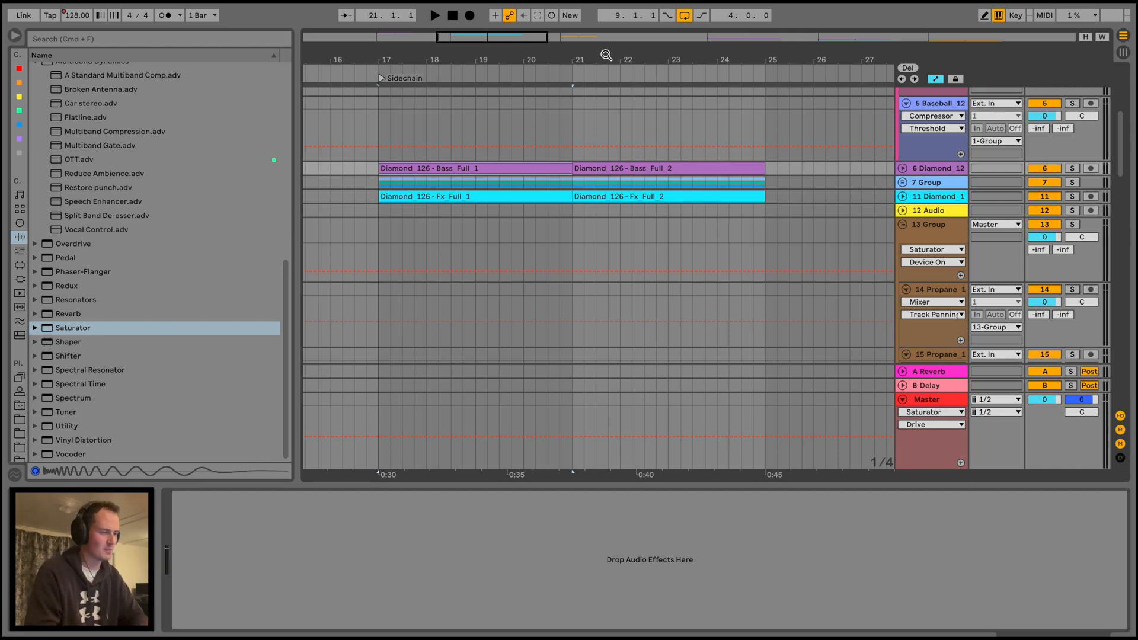
Select the 6 Diamond bass track and enlarge it to show its waveform
left_click(378, 168)
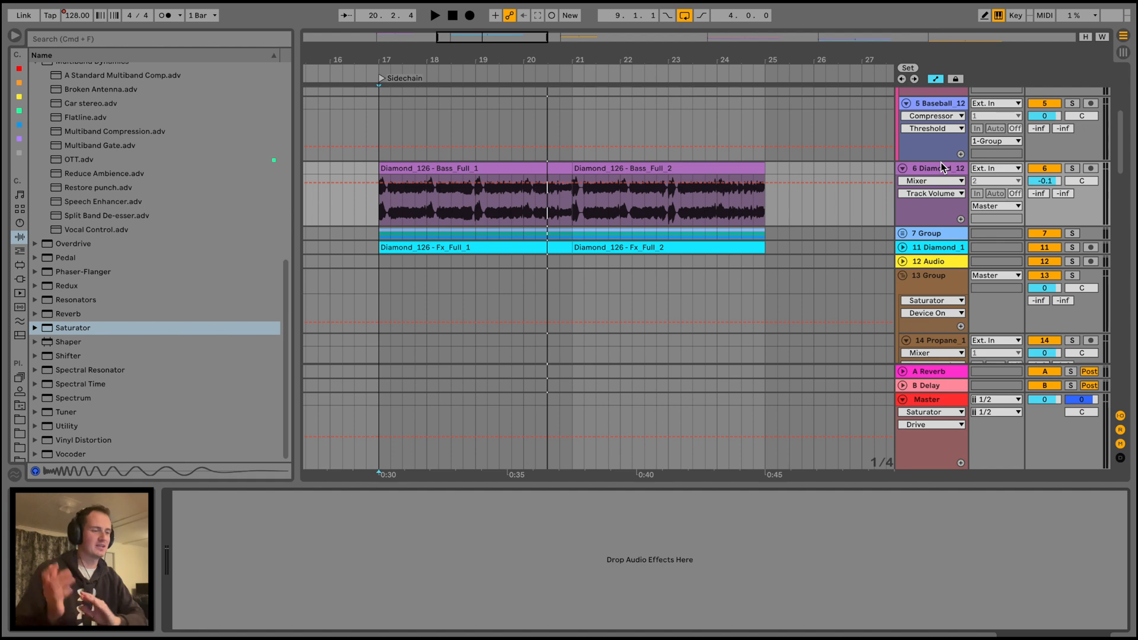
mouse_move(350, 213)
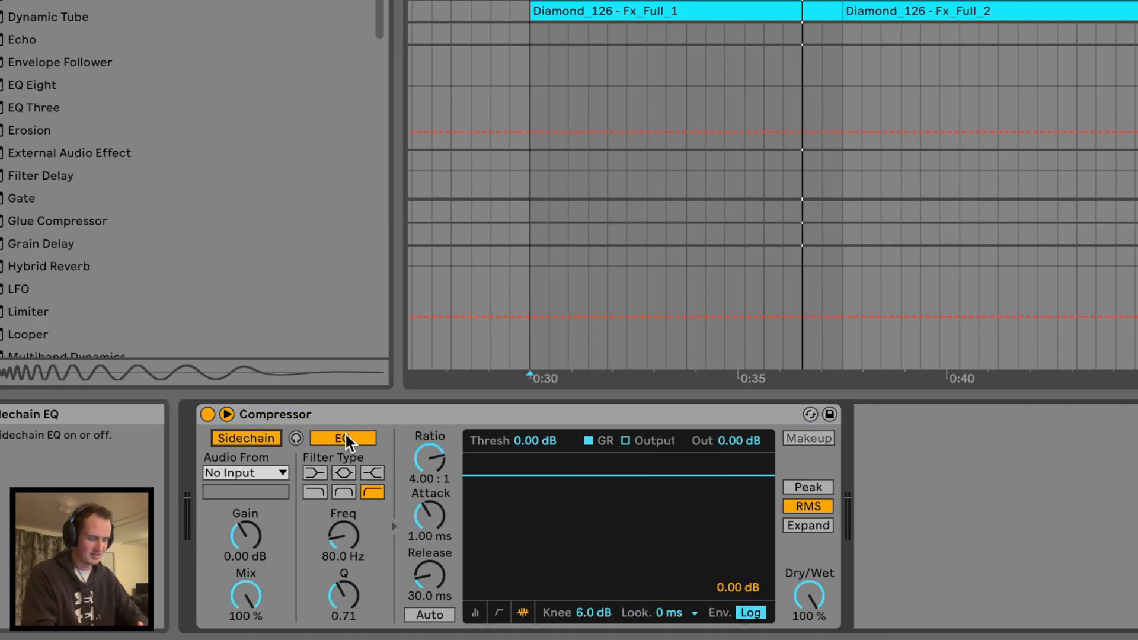
Sidechain the Diamond bass Compressor from the Kick with EQ off, 0.07 ms attack, 13.6 ms release
left_click(342, 439)
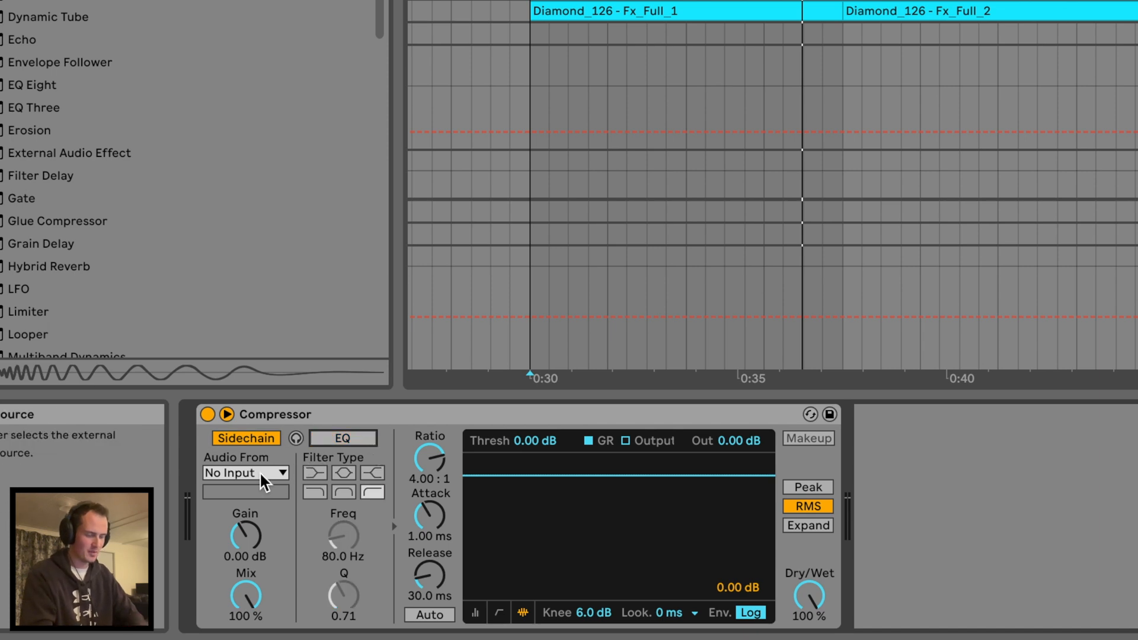
left_click(246, 472)
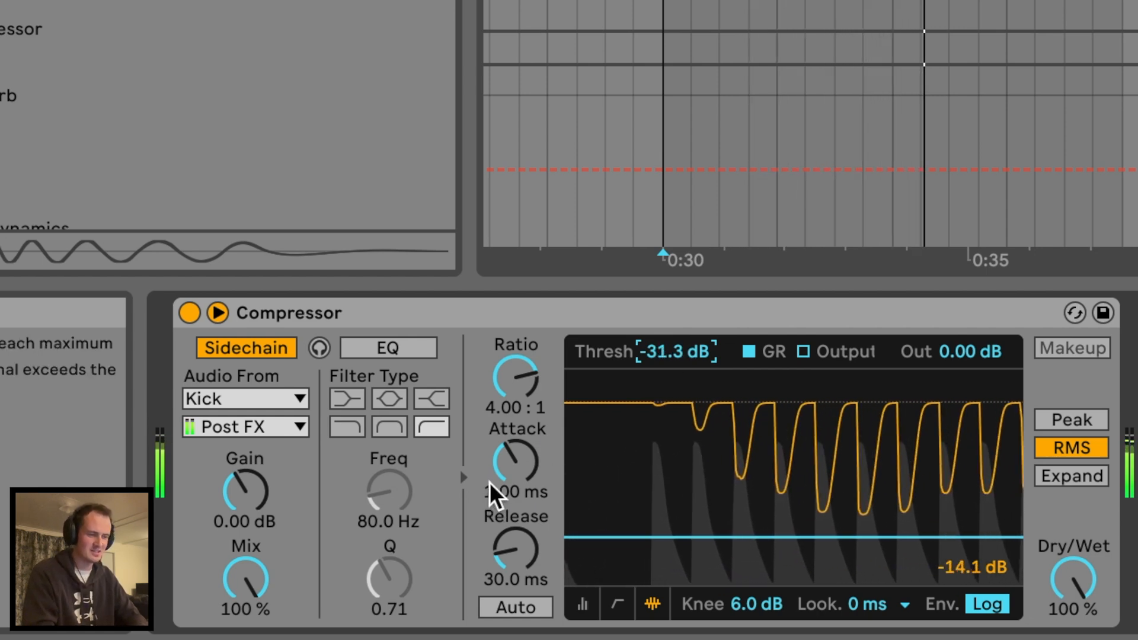
left_click_drag(515, 461, 501, 435)
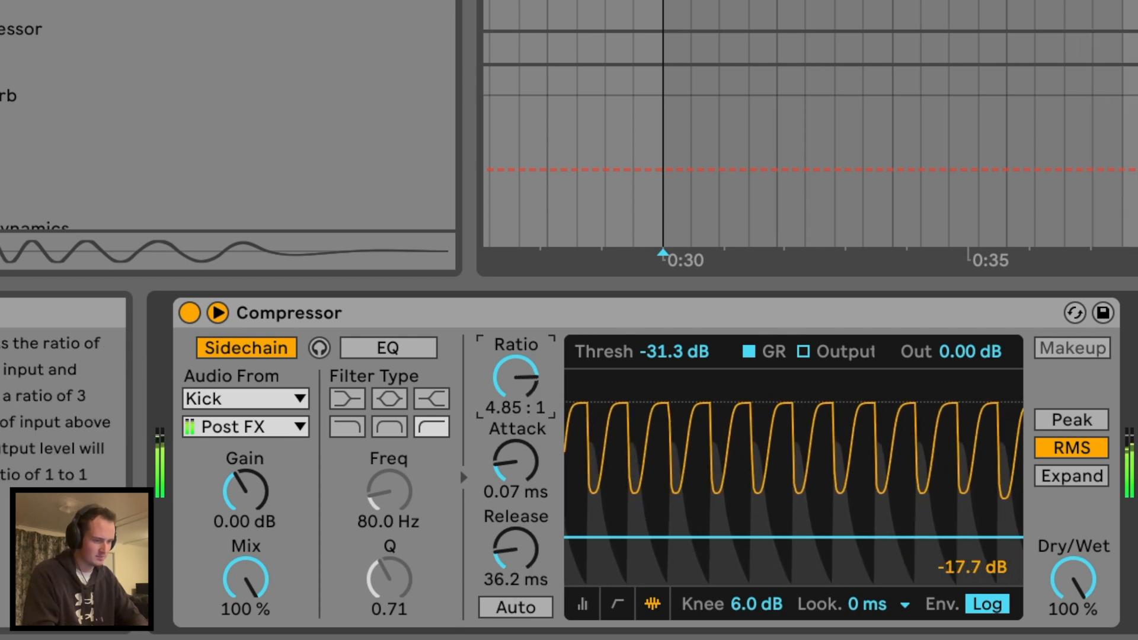
left_click_drag(515, 548, 515, 574)
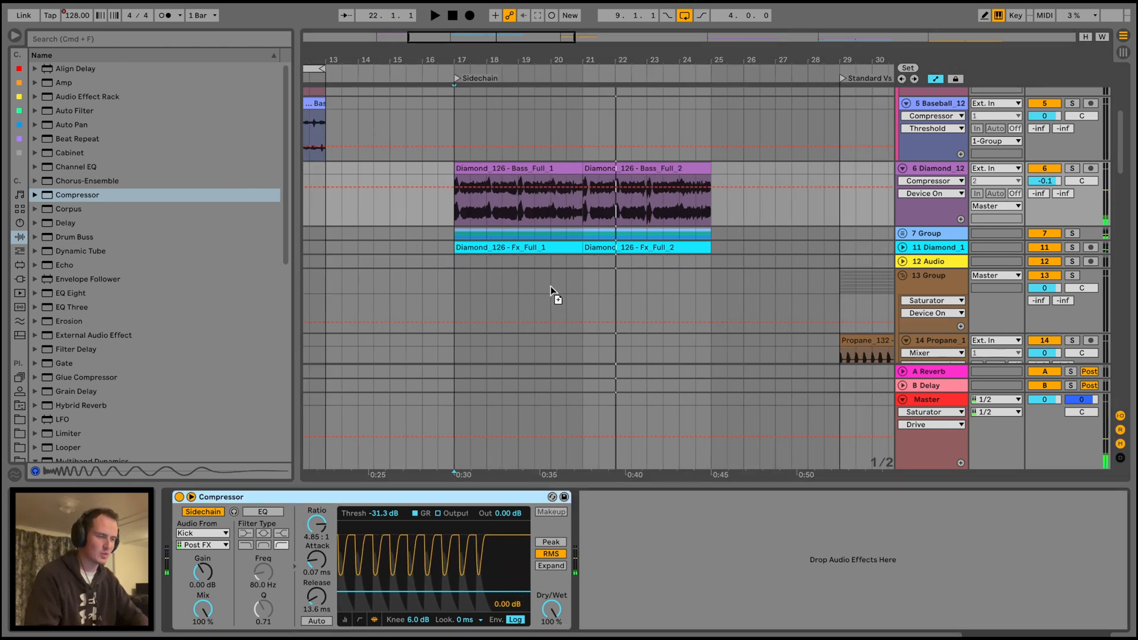
Copy the Compressor onto the 11 Diamond FX track and set its threshold to −14.3 dB
left_click_drag(371, 513, 391, 514)
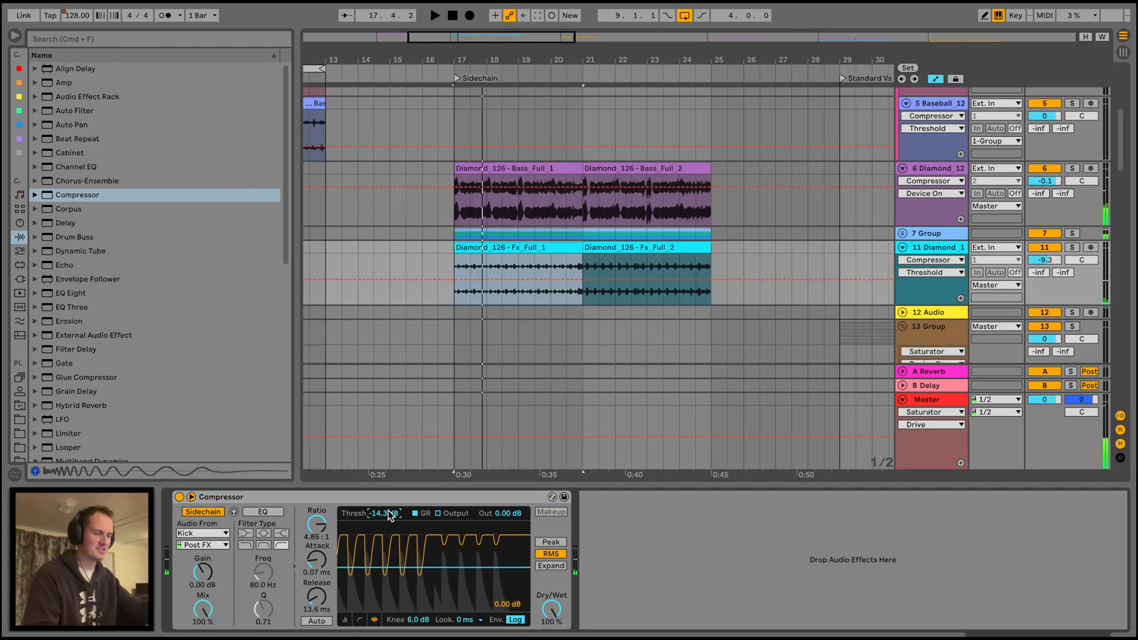
left_click_drag(388, 513, 388, 519)
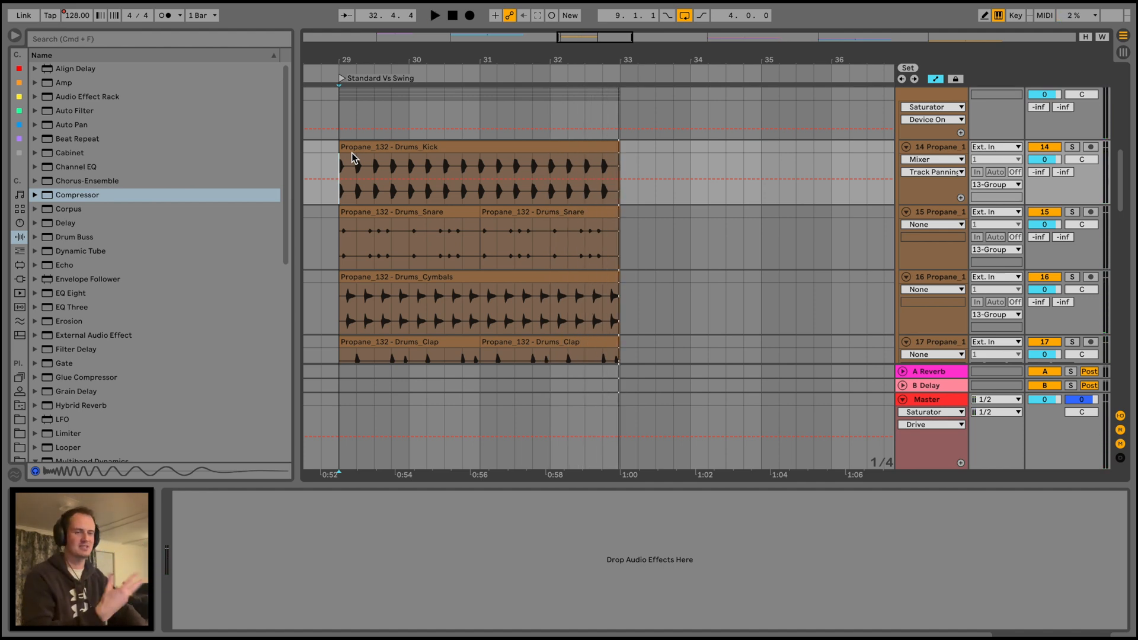
mouse_move(361, 243)
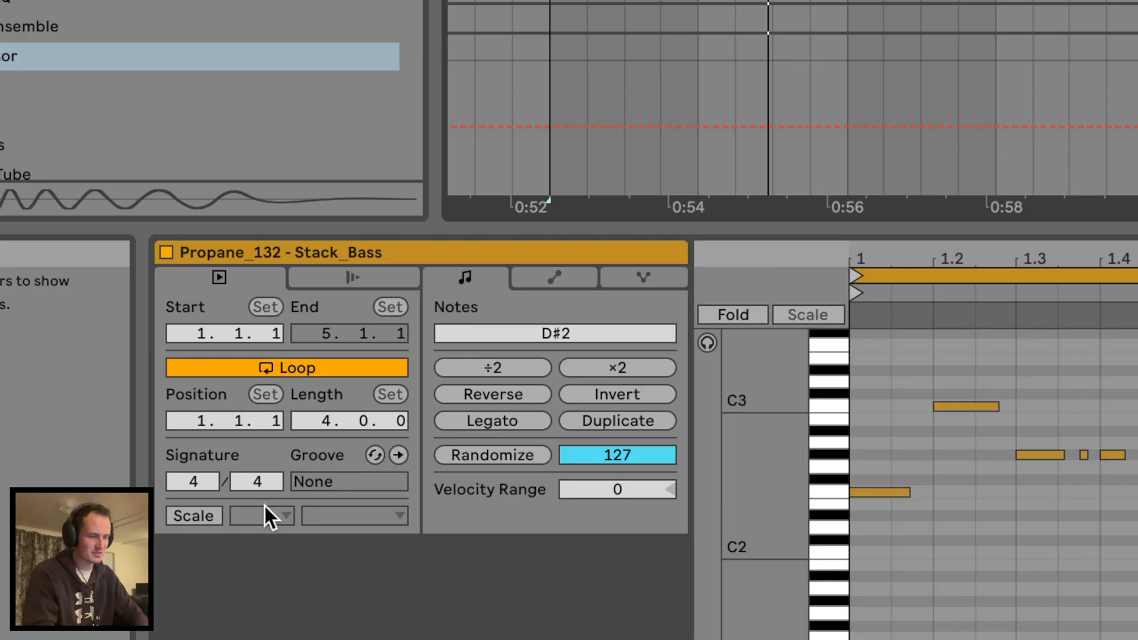
mouse_move(356, 447)
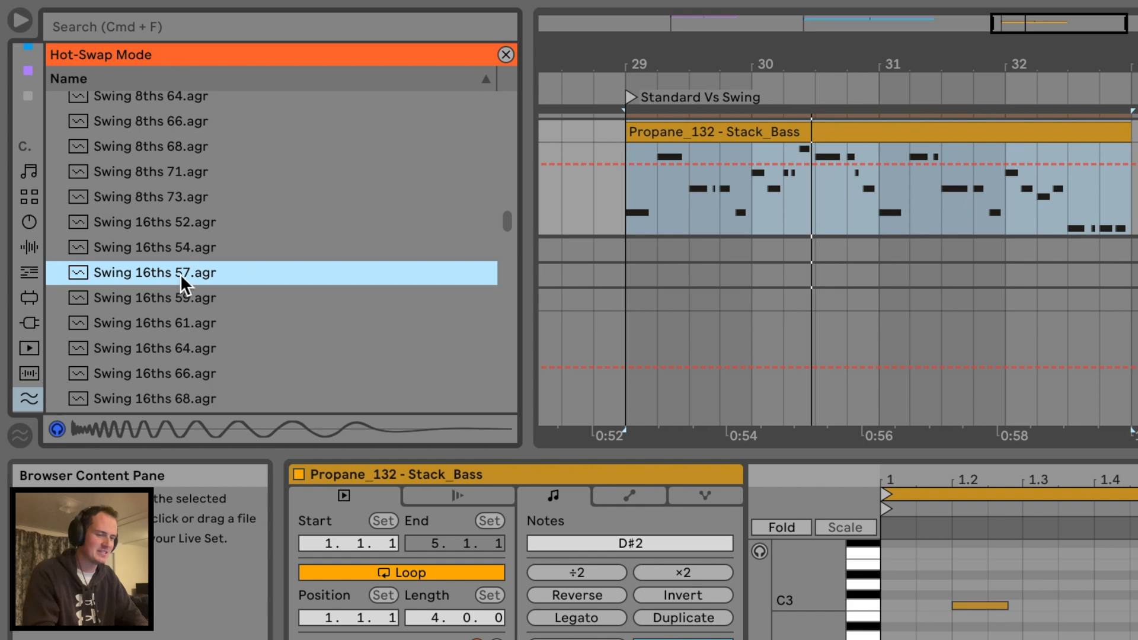
Audition Swing 16ths 57, 52, 59, 71 and Swing 32ths 52 grooves in the Groove Pool
left_click(153, 349)
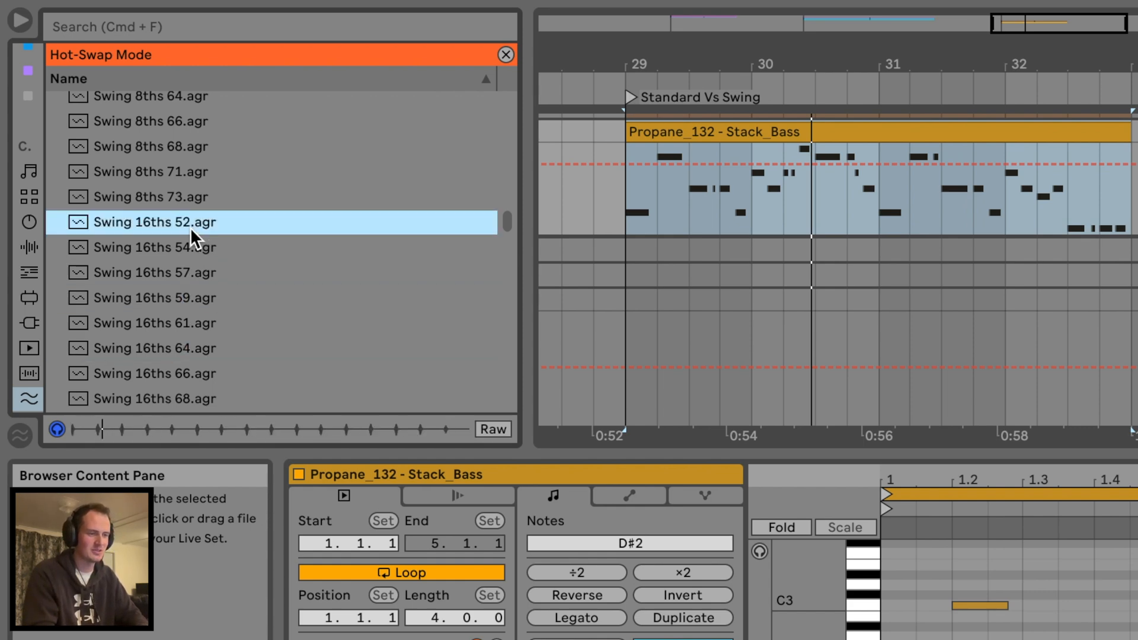
left_click(153, 298)
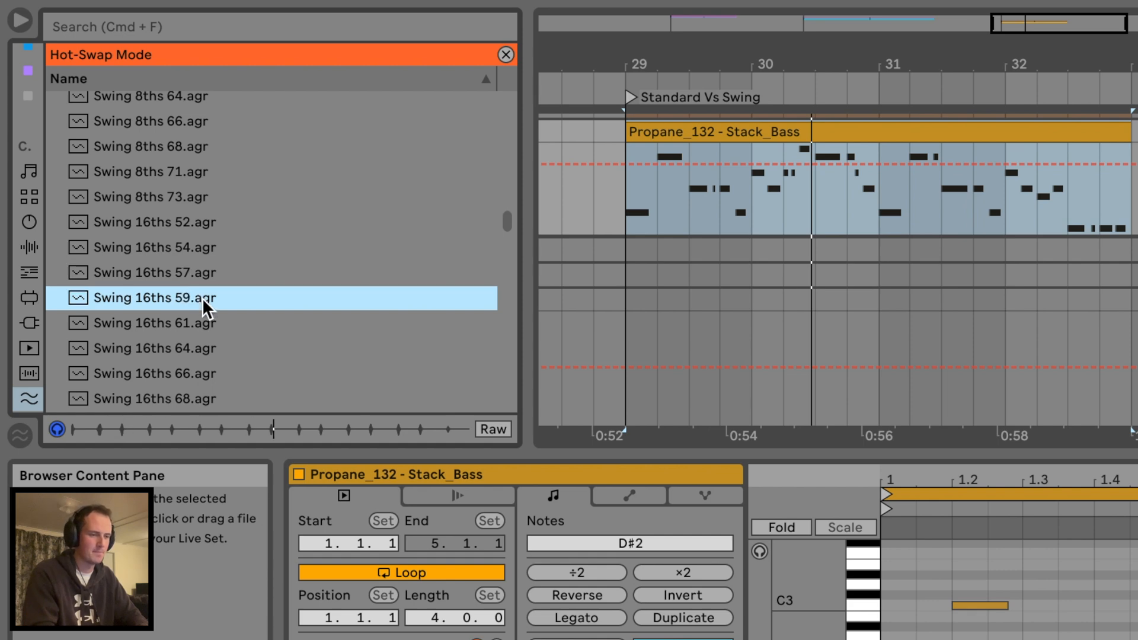
left_click(153, 322)
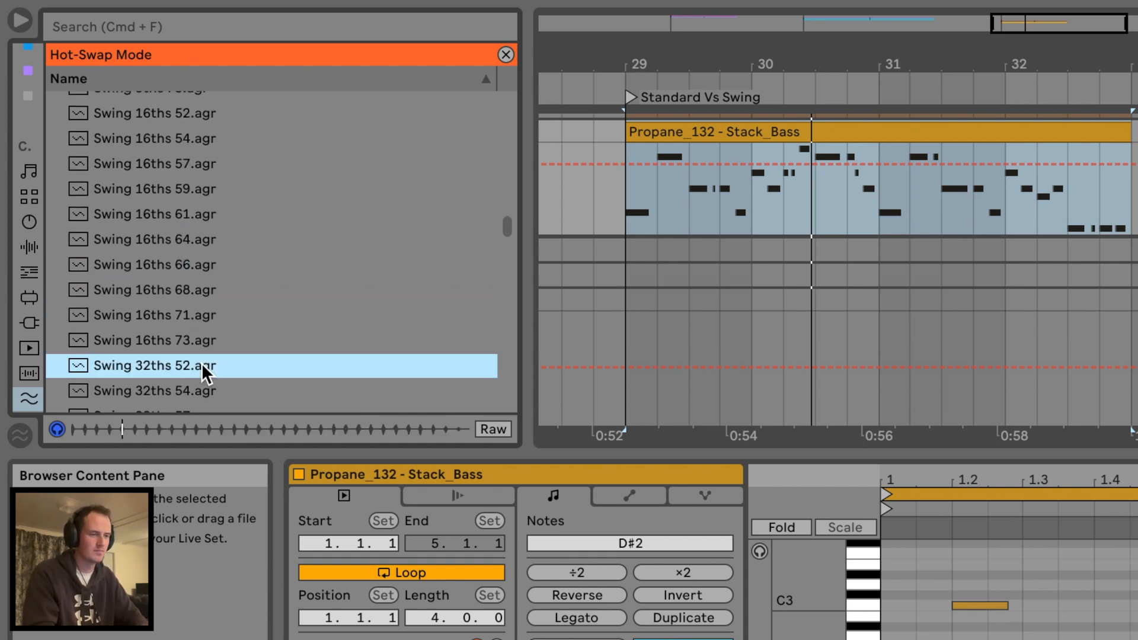
left_click(154, 315)
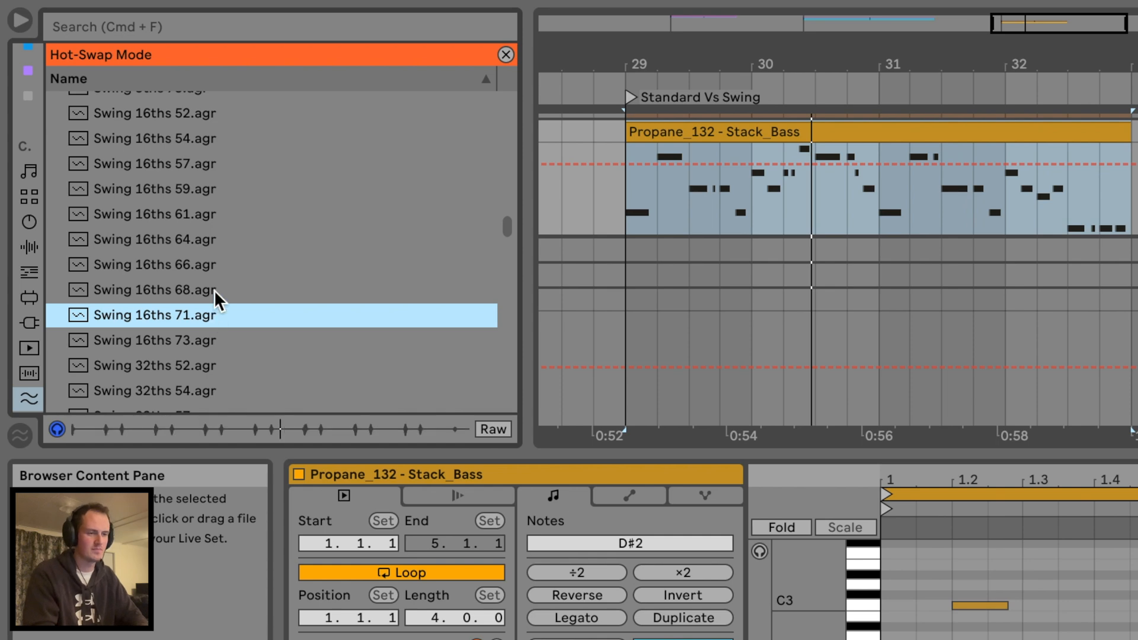
left_click(154, 240)
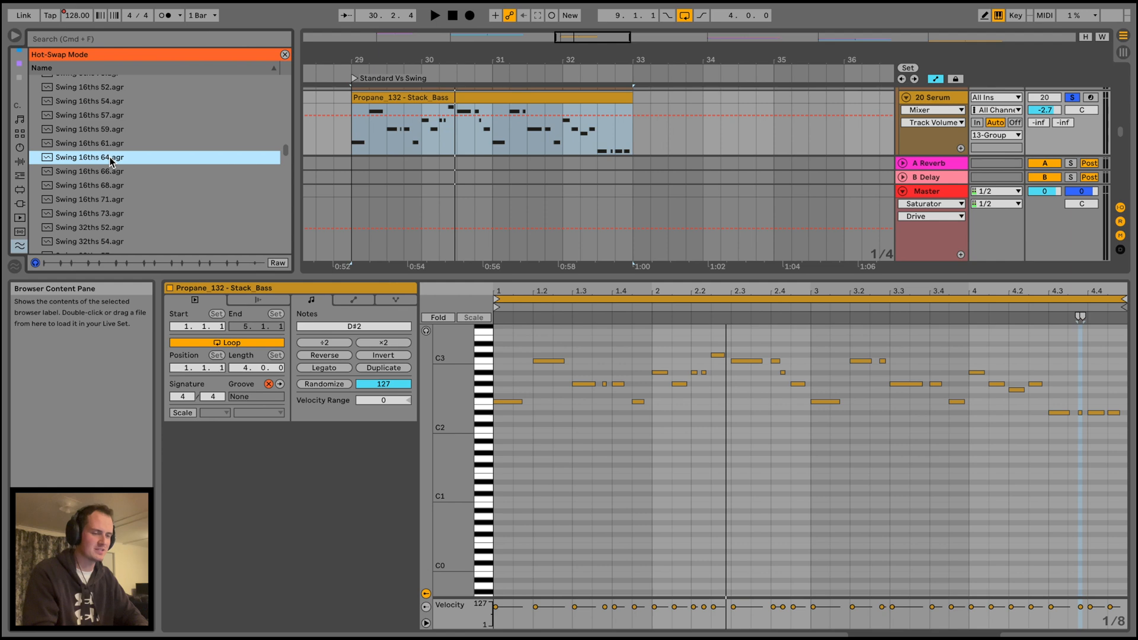
Apply Swing 16ths 64 to Stack_Bass, then bring up the Fx_1 and cymbals clip settings
double_click(89, 157)
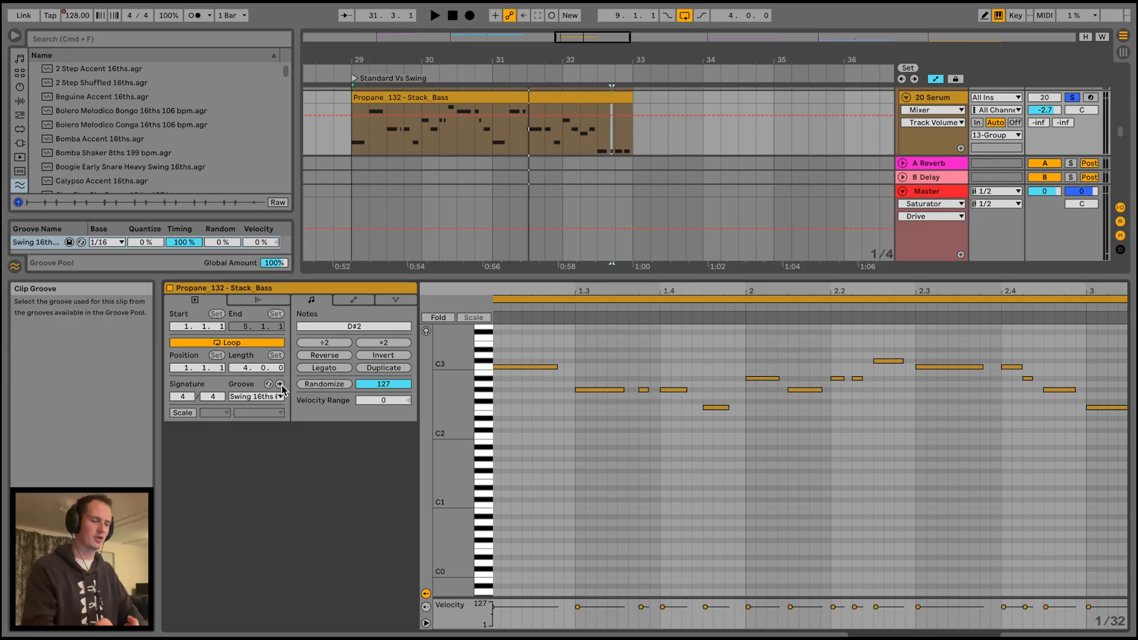
mouse_move(278, 384)
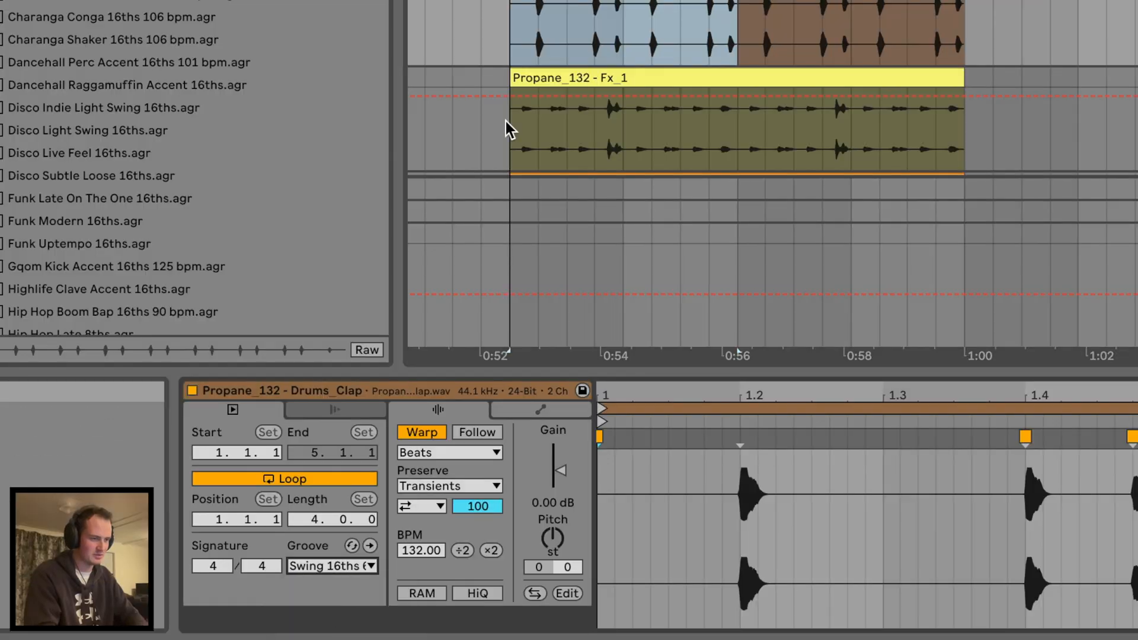
left_click(332, 565)
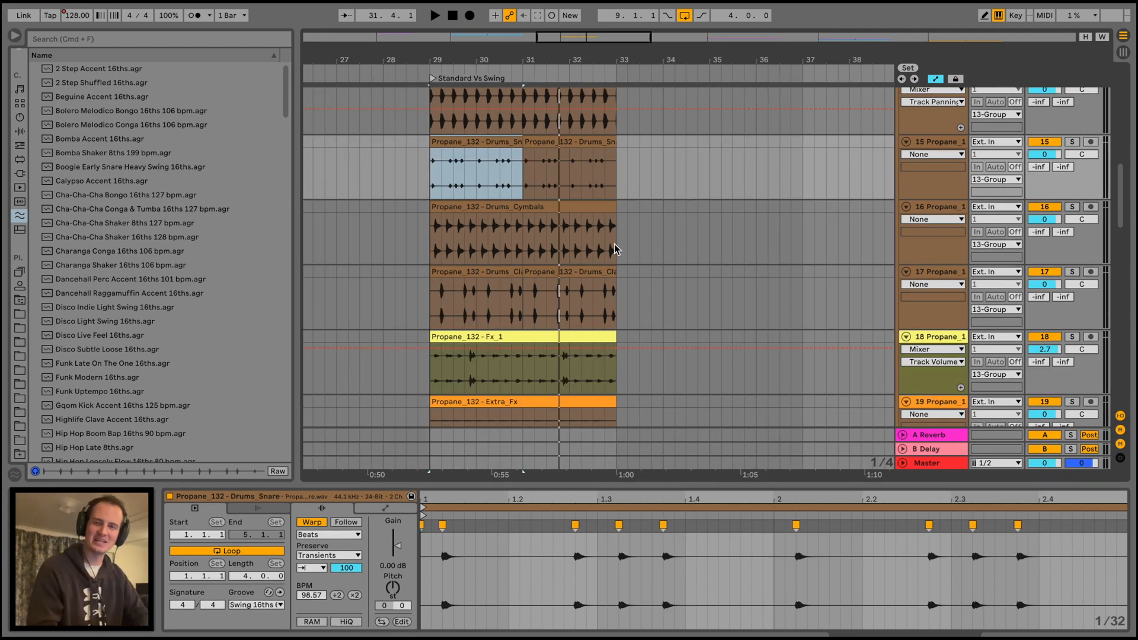
left_click(494, 236)
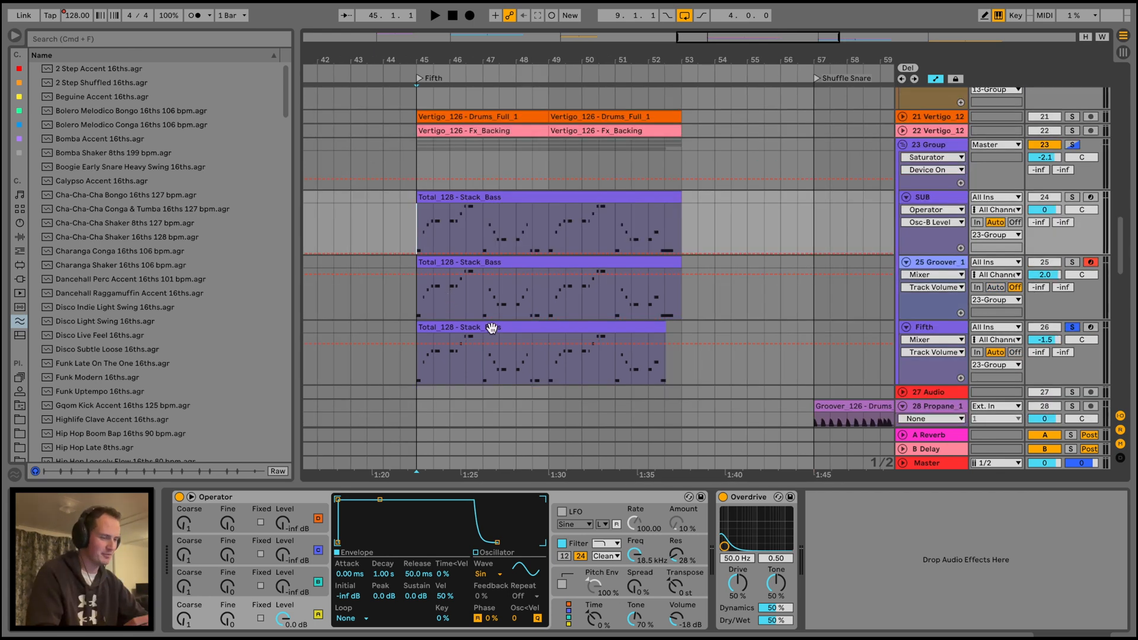
Show the Fifth section's bass pattern layered on the SUB, Groover and Fifth tracks
double_click(493, 330)
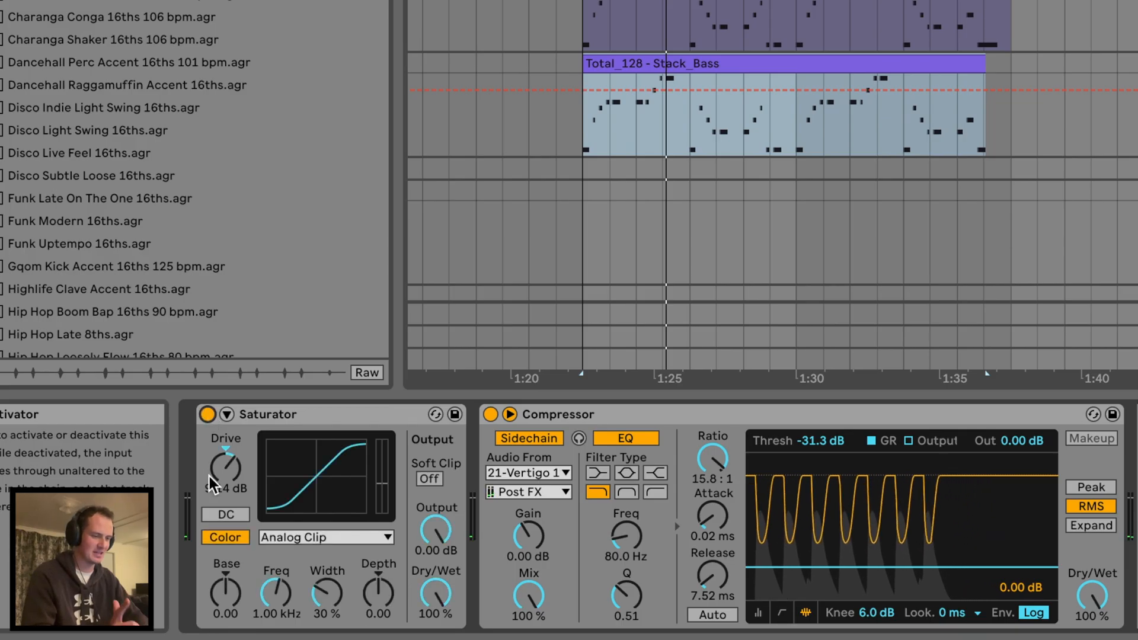
Raise the bass Saturator drive to 10.9 dB, toggling Soft Clip on and back off
left_click_drag(226, 469, 229, 446)
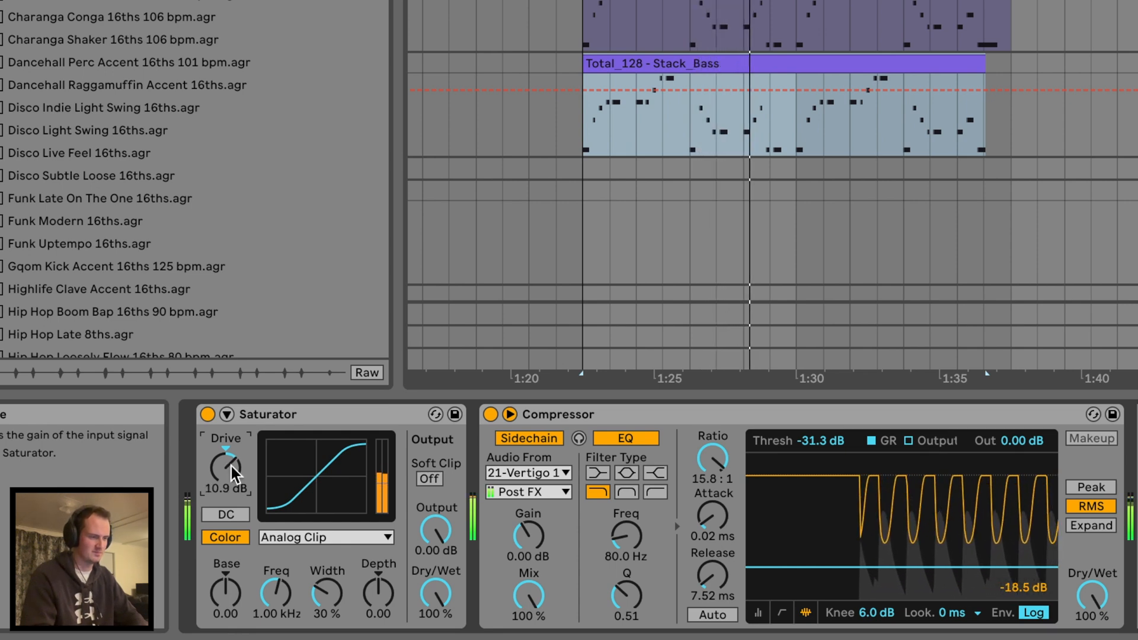
left_click(428, 479)
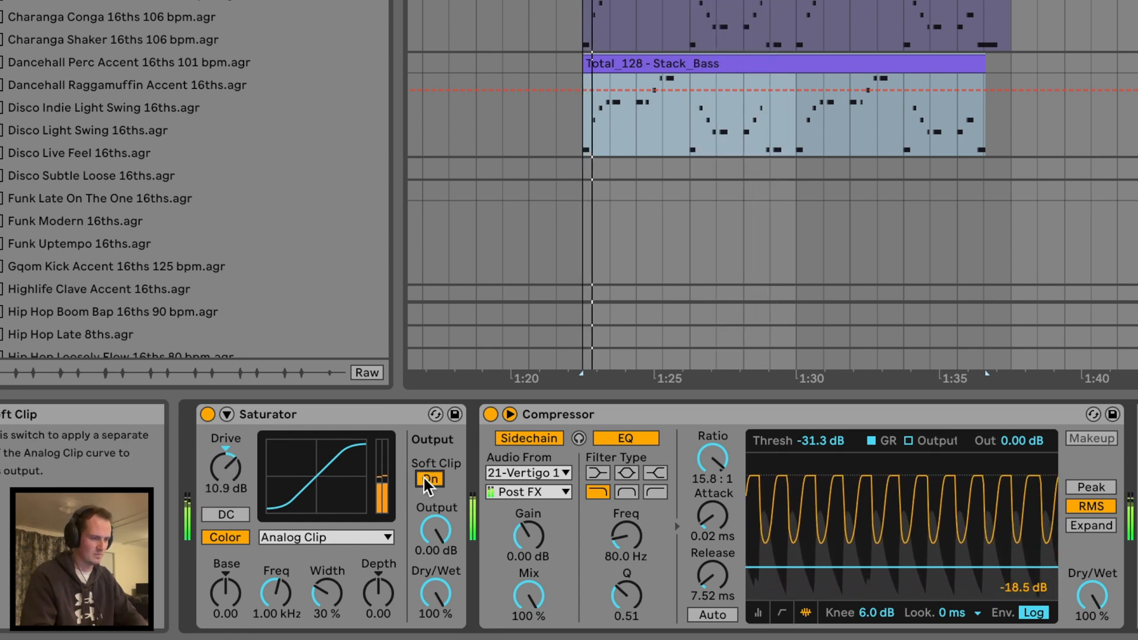
left_click(429, 479)
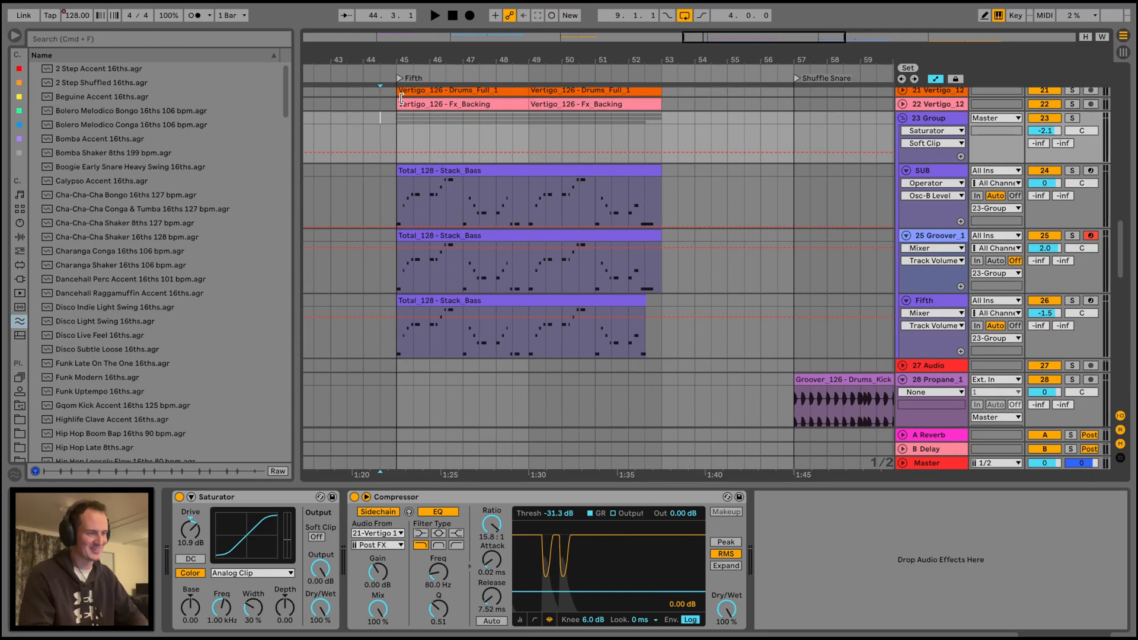
left_click(435, 14)
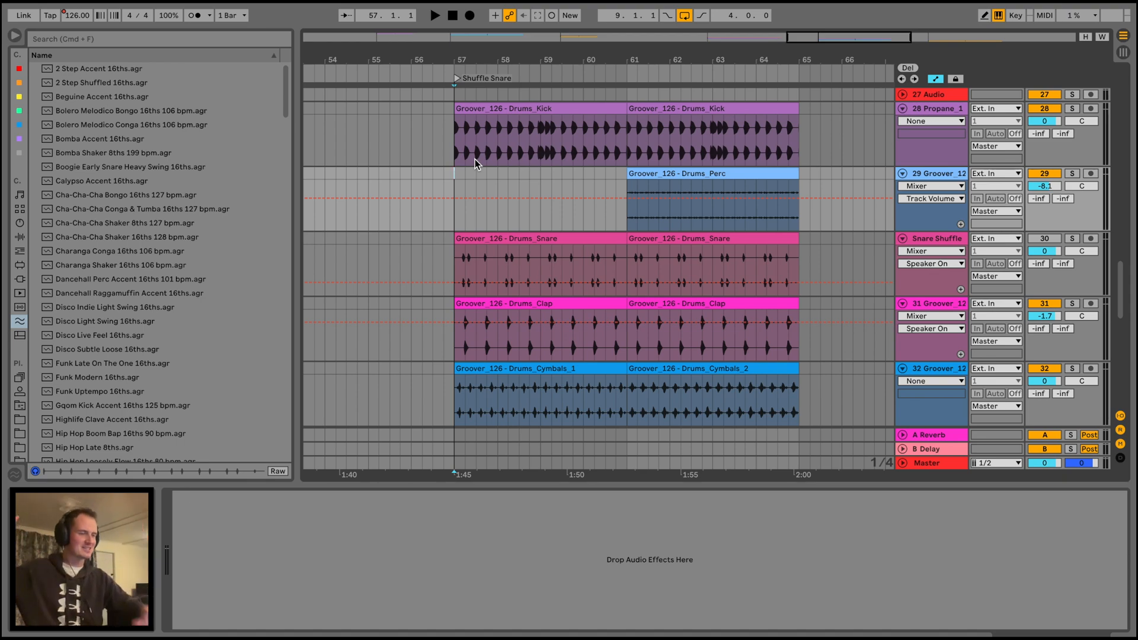
mouse_move(456, 174)
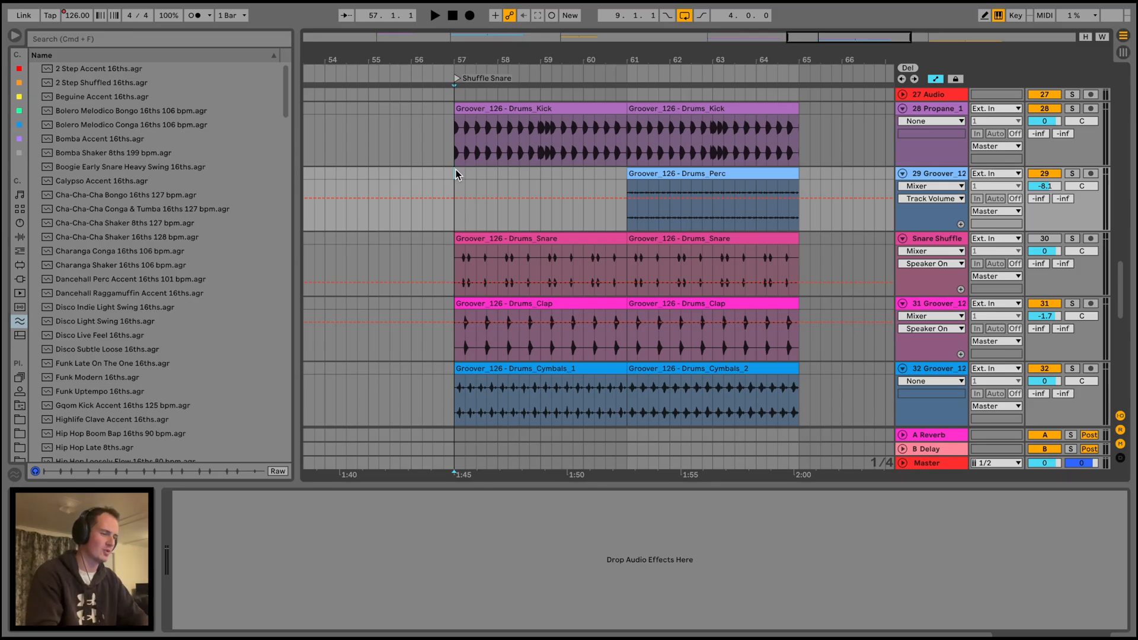
mouse_move(447, 171)
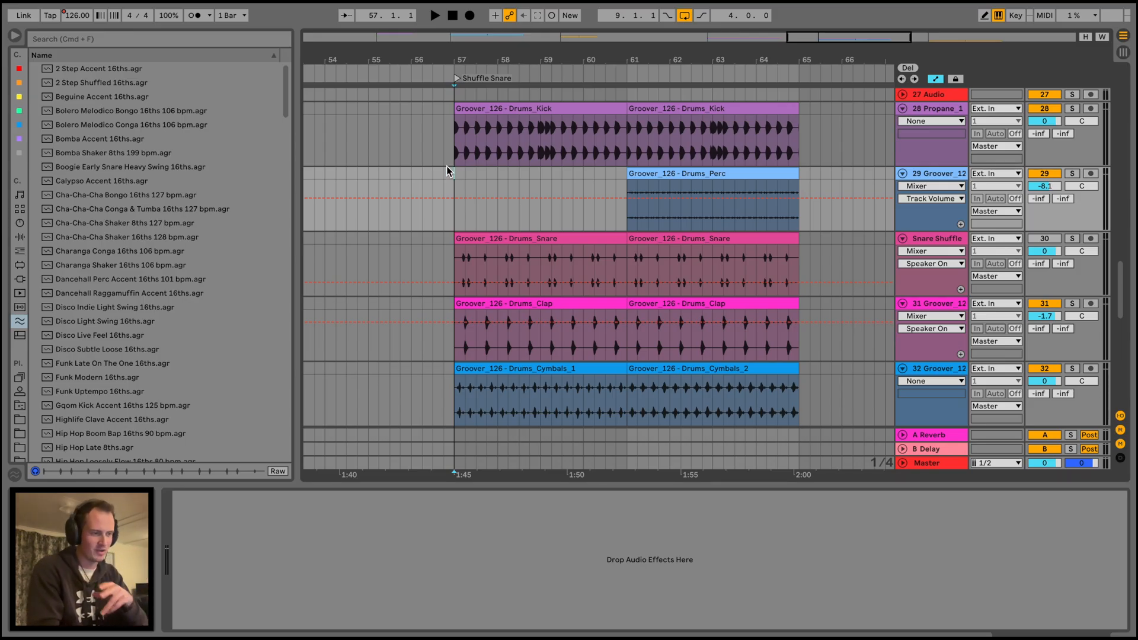
Play back the 126 BPM Shuffle Snare section from bar 57
left_click(434, 14)
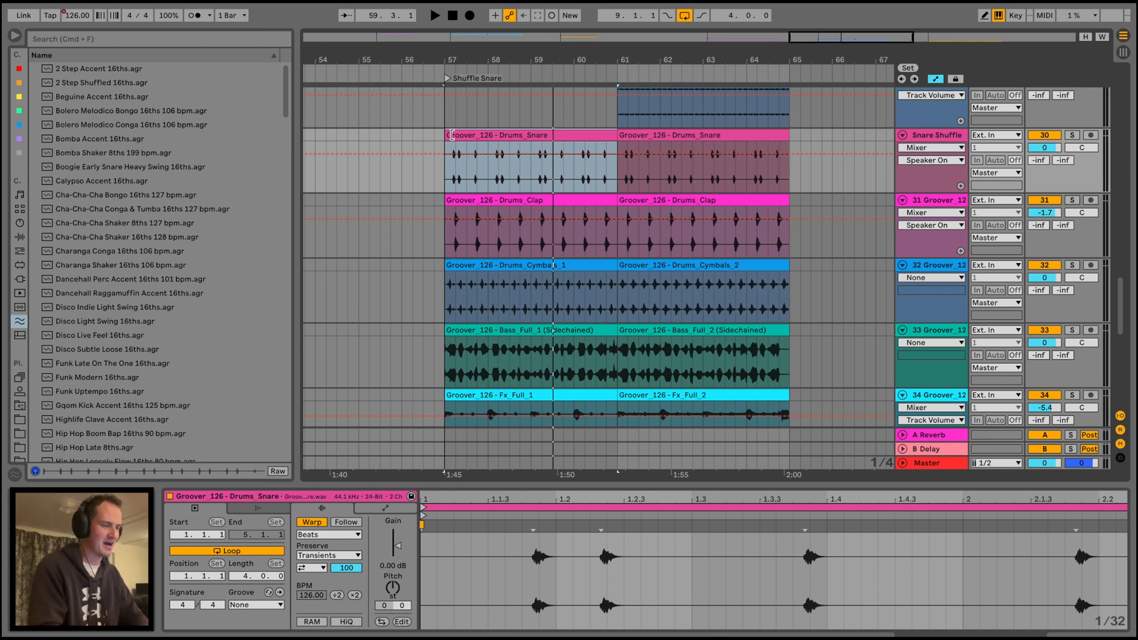
left_click(434, 14)
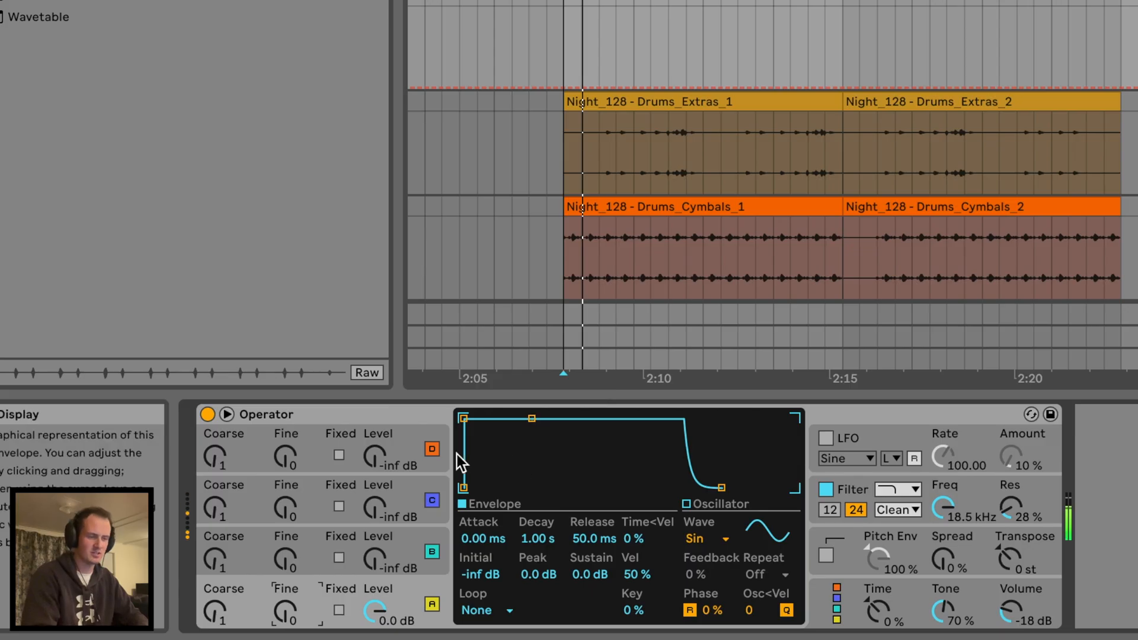
Switch Operator's oscillator to Noise White and drag the decay down to 566 ms
left_click(707, 538)
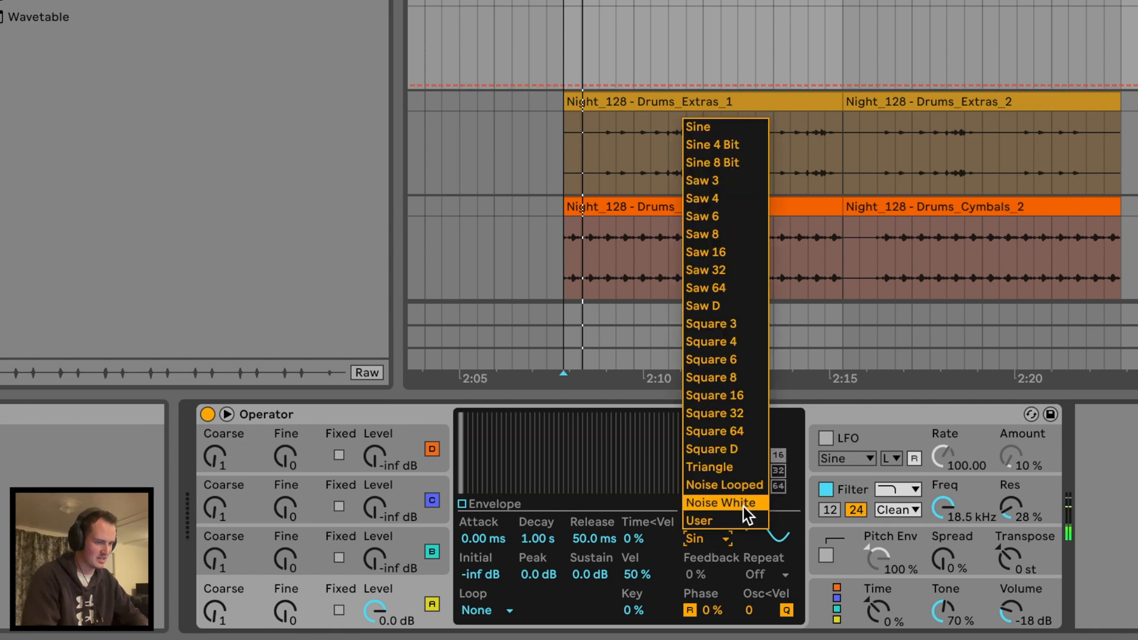
left_click(721, 502)
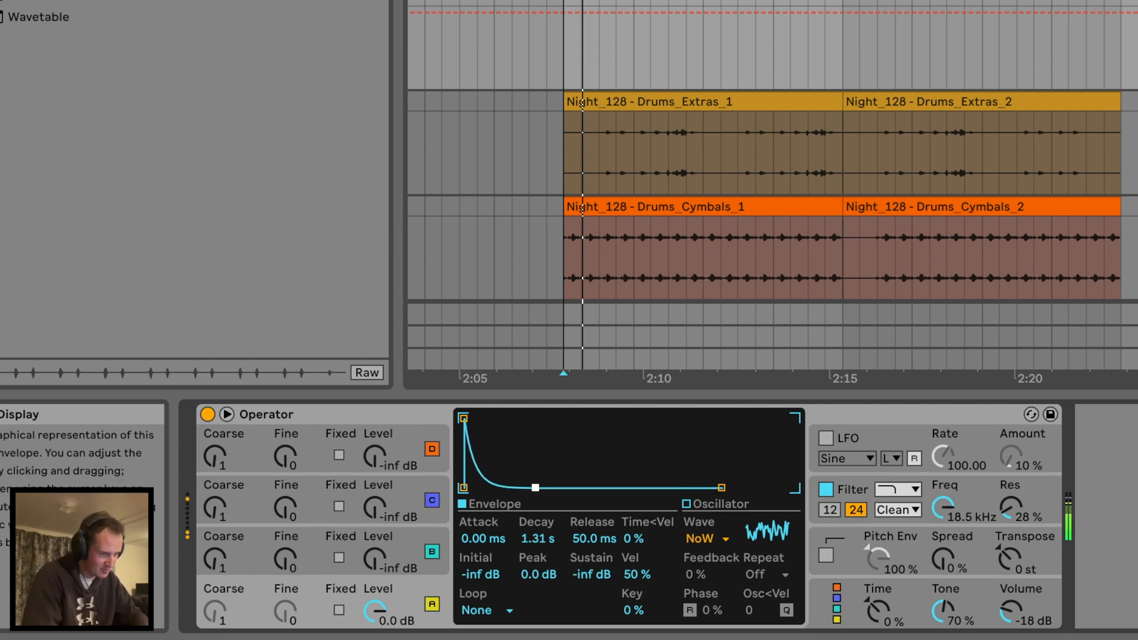
left_click_drag(533, 487, 527, 487)
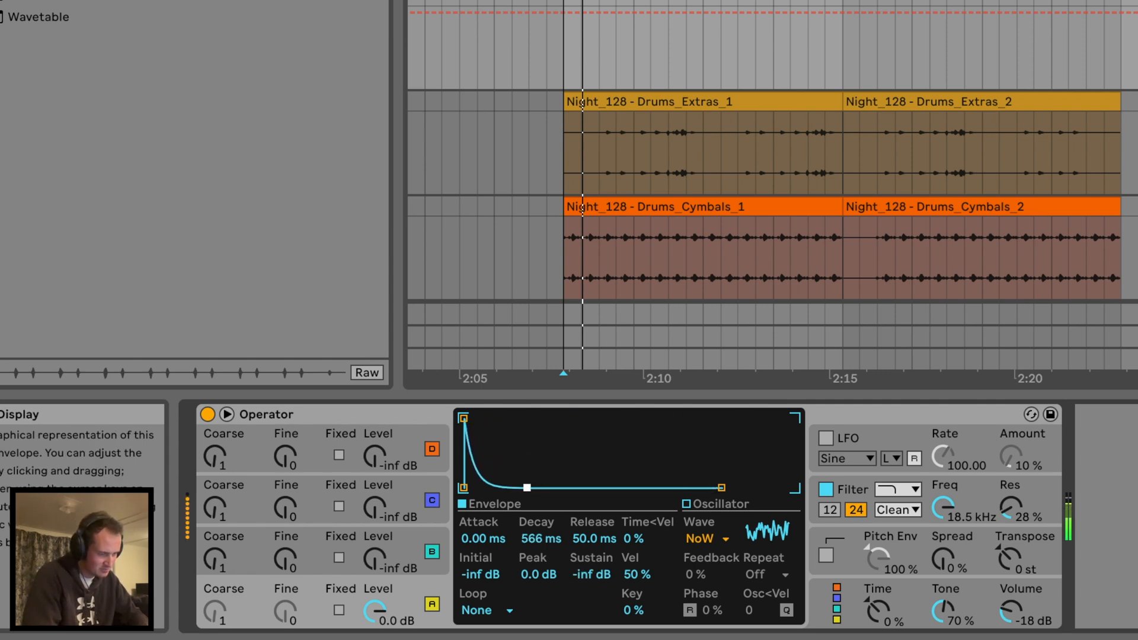
left_click_drag(527, 488, 521, 487)
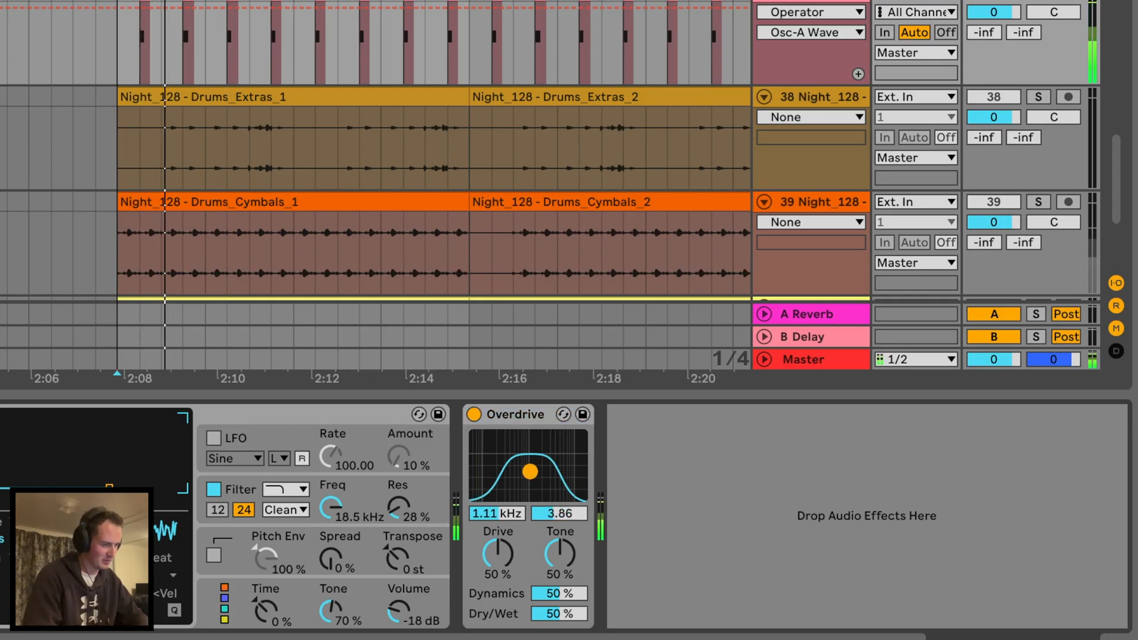
Centre the clap's Overdrive band at 1.56 kHz with 0.50 width, then add a Saturator after it
left_click_drag(530, 471, 534, 495)
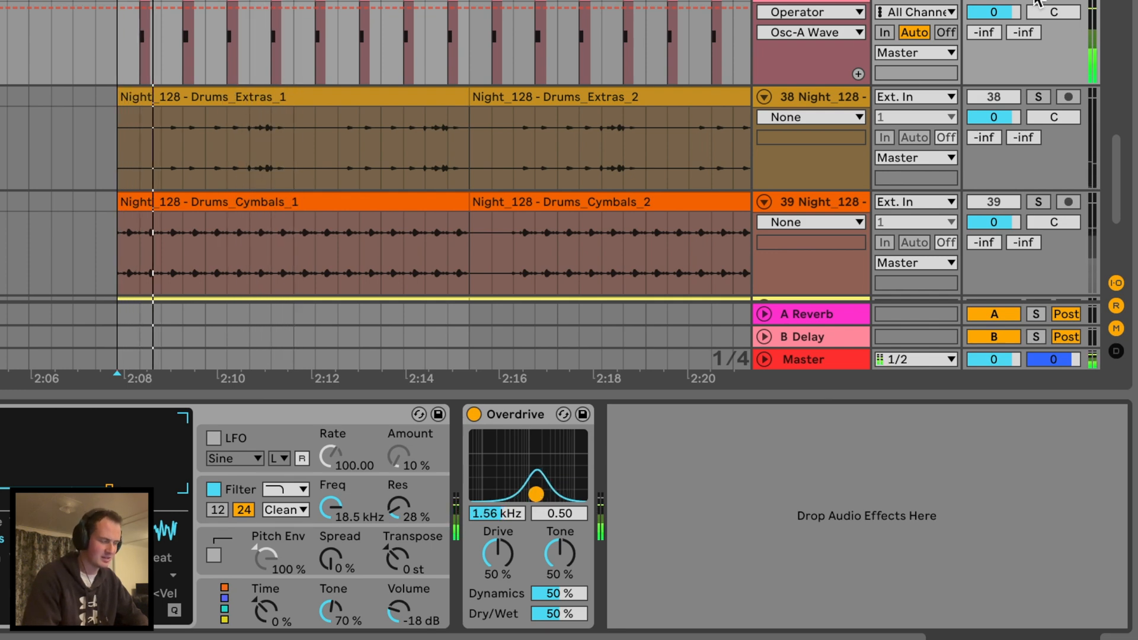
scroll("down", 3)
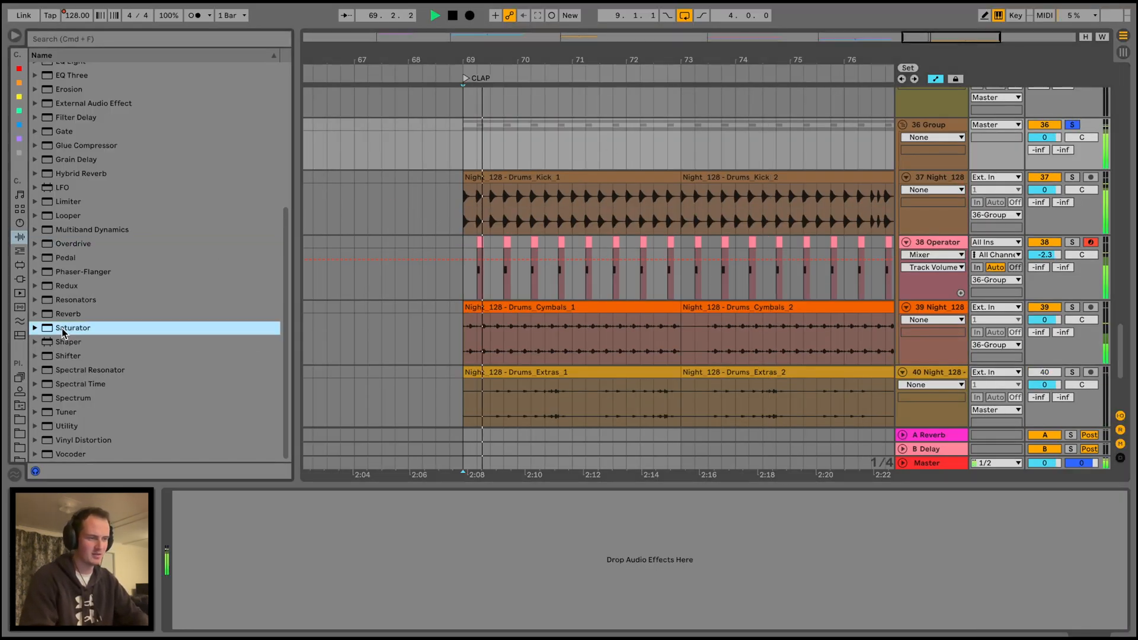
double_click(72, 327)
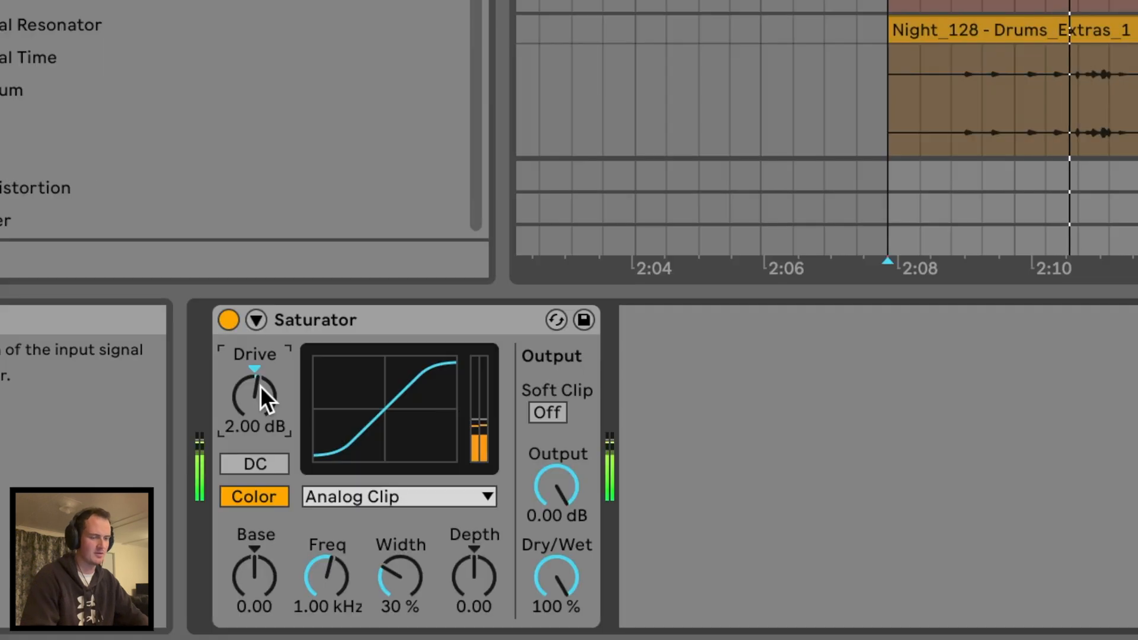